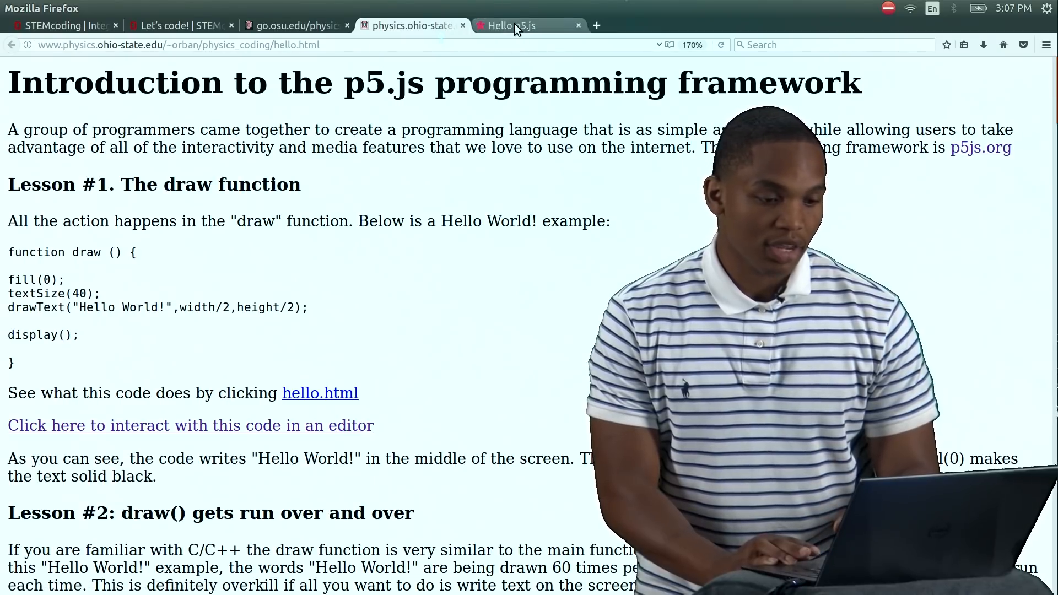
- Return to the p5.js editor and collapse the console so draw() is fully visible
{"action": "left_click", "coordinate": [190, 425]}
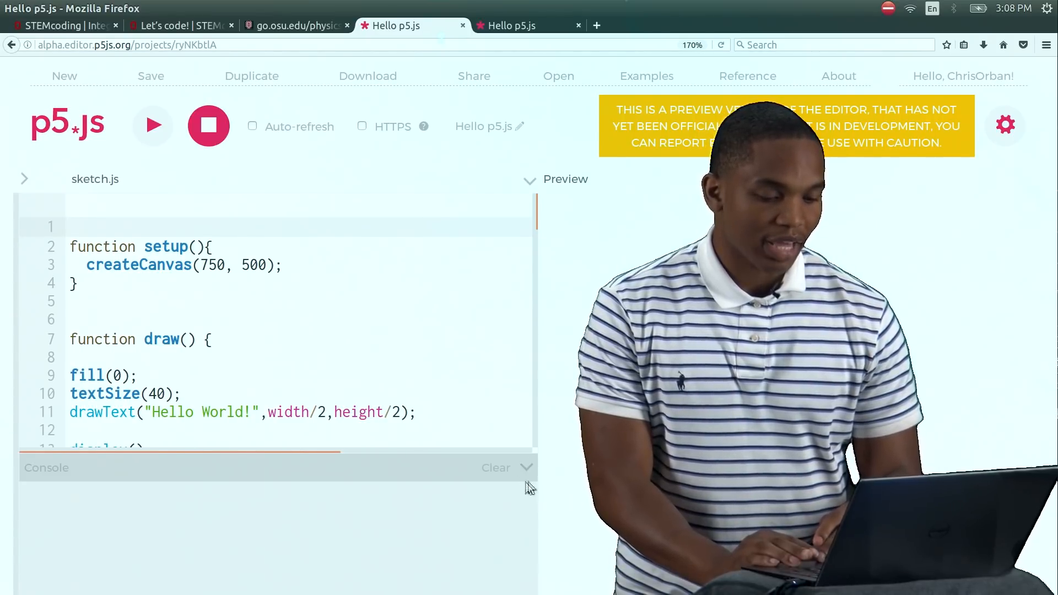
{"action": "mouse_move", "coordinate": [526, 468]}
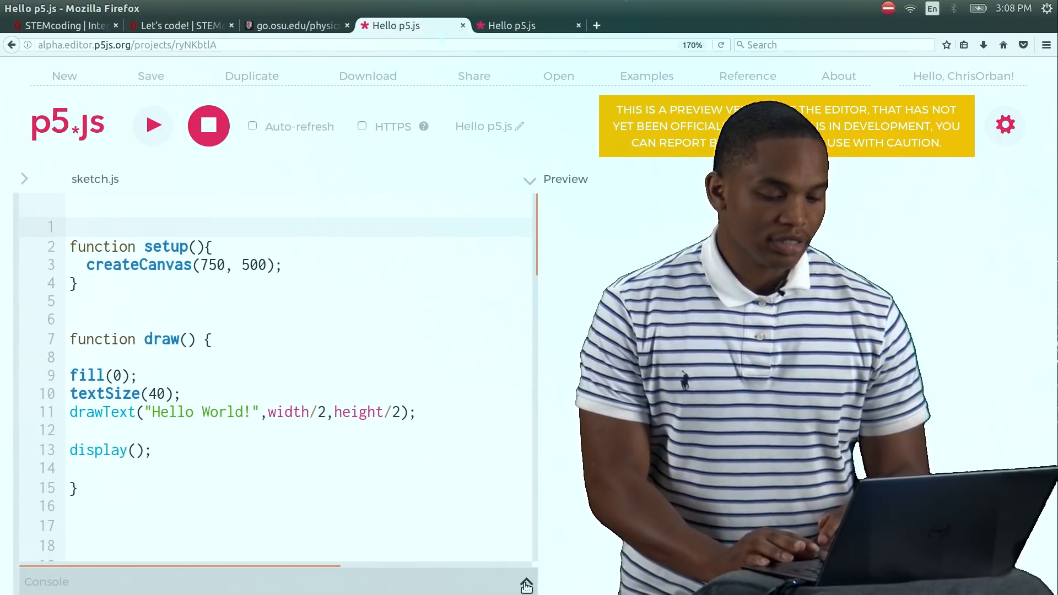
{"action": "left_click", "coordinate": [525, 582]}
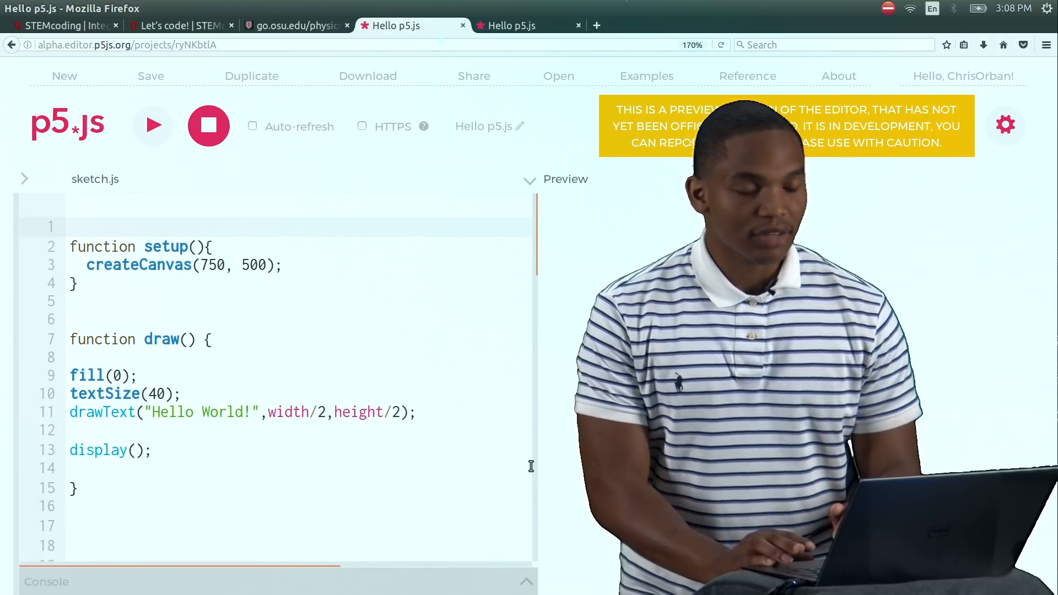
{"action": "mouse_move", "coordinate": [152, 126]}
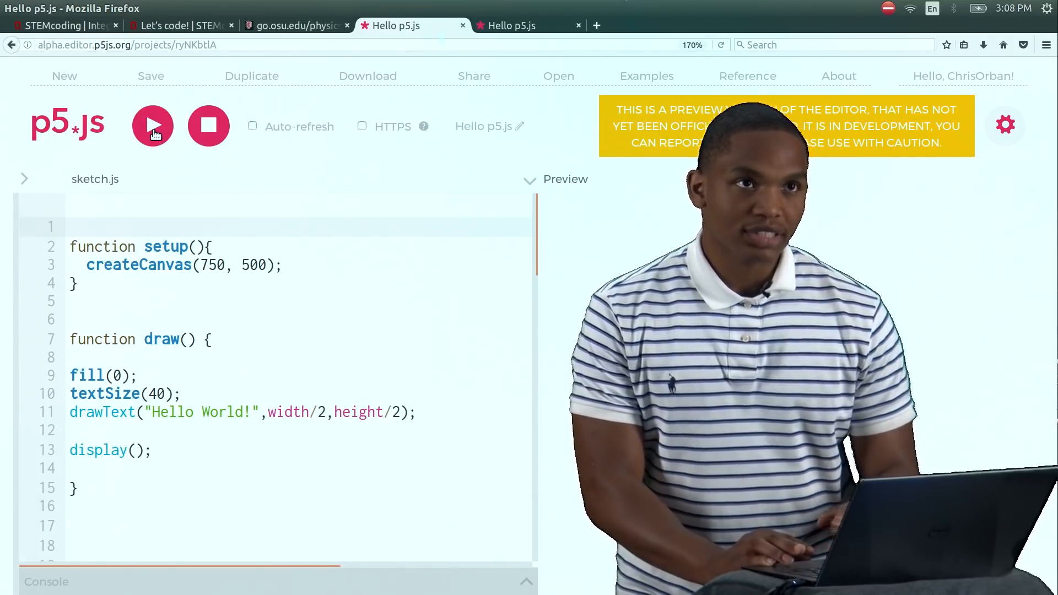
- Run the Hello World sketch; the preview stays blank
{"action": "left_click", "coordinate": [153, 126]}
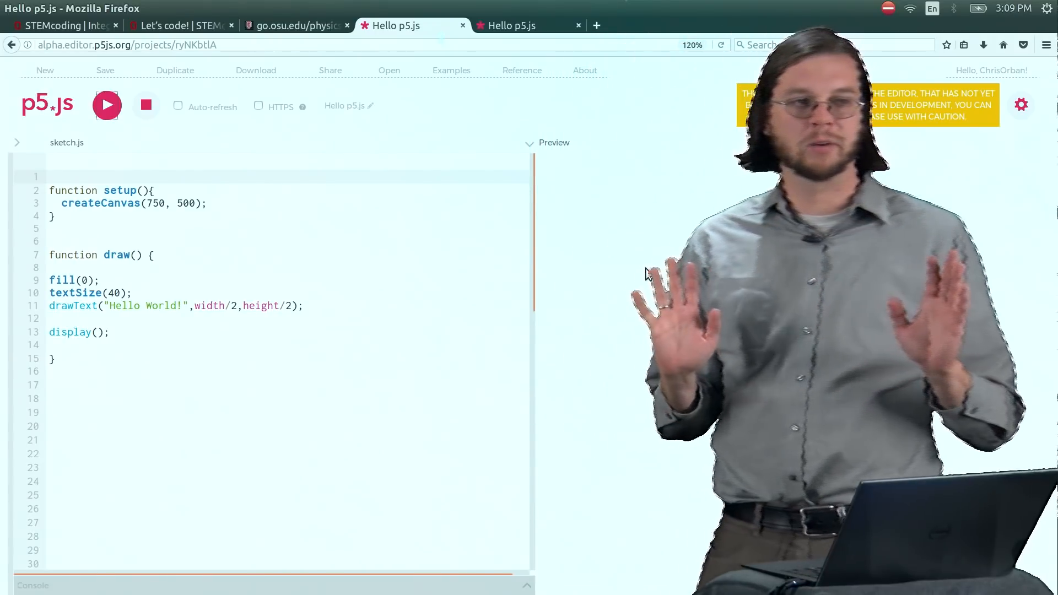
- Add print("we just ran the draw function"); on a new line after display();
{"action": "left_click", "coordinate": [106, 105]}
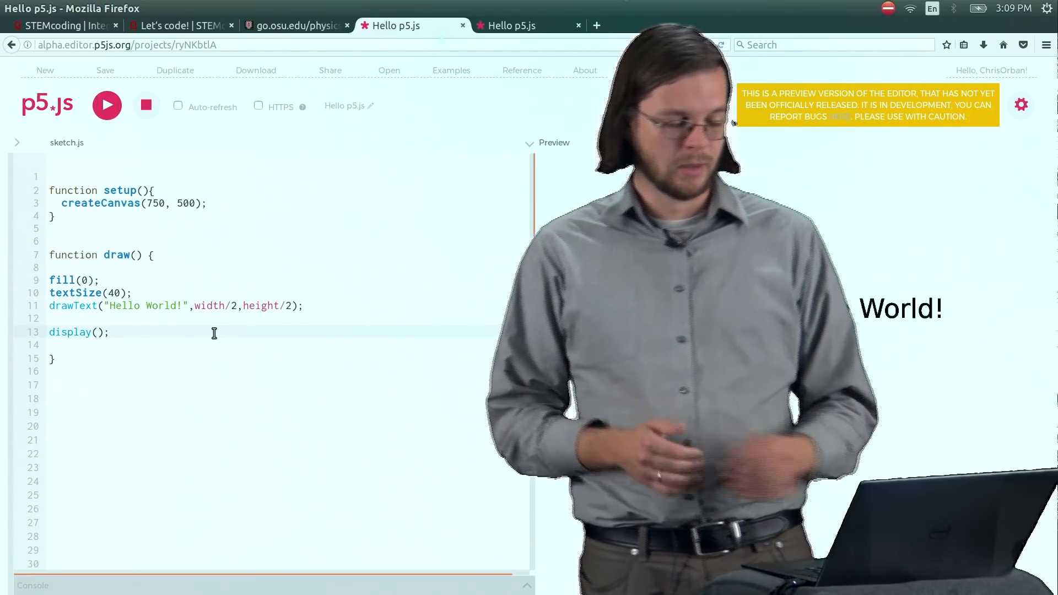
{"action": "key", "text": "Enter"}
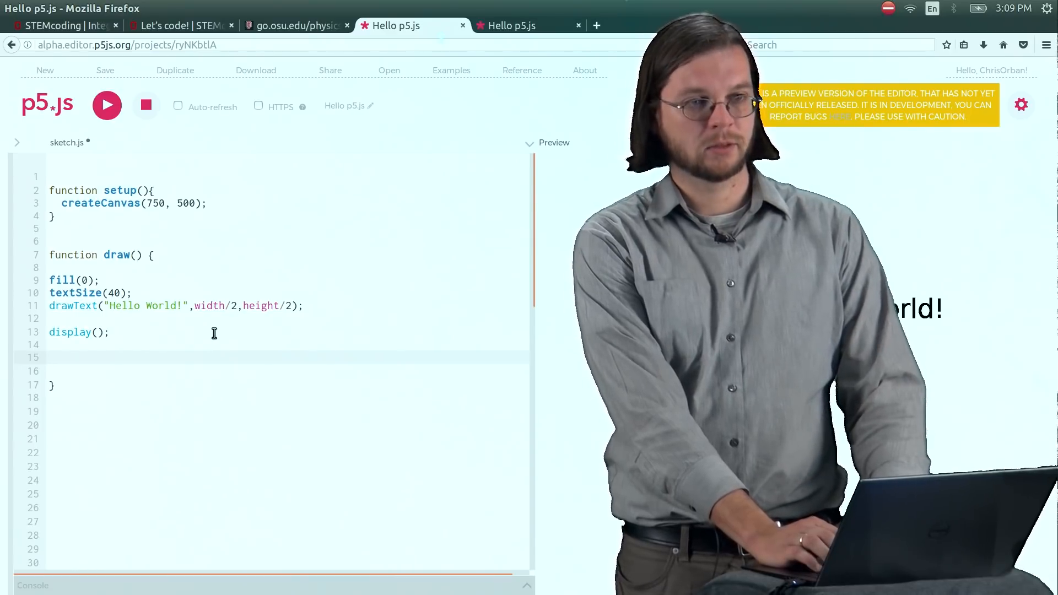
{"action": "type", "text": "print"}
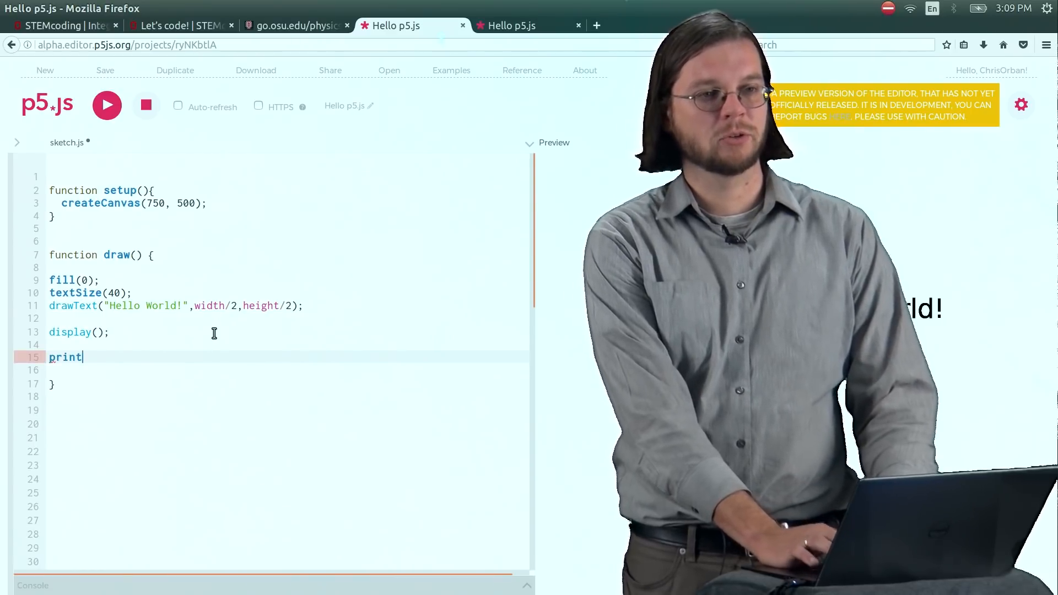
{"action": "type", "text": "(\""}
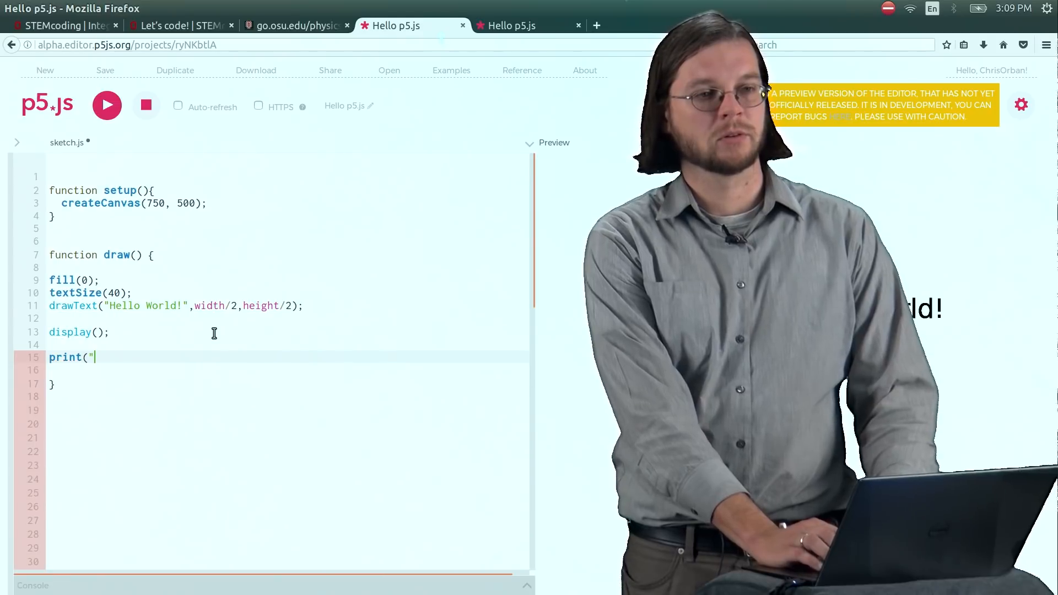
{"action": "type", "text": "we just ran"}
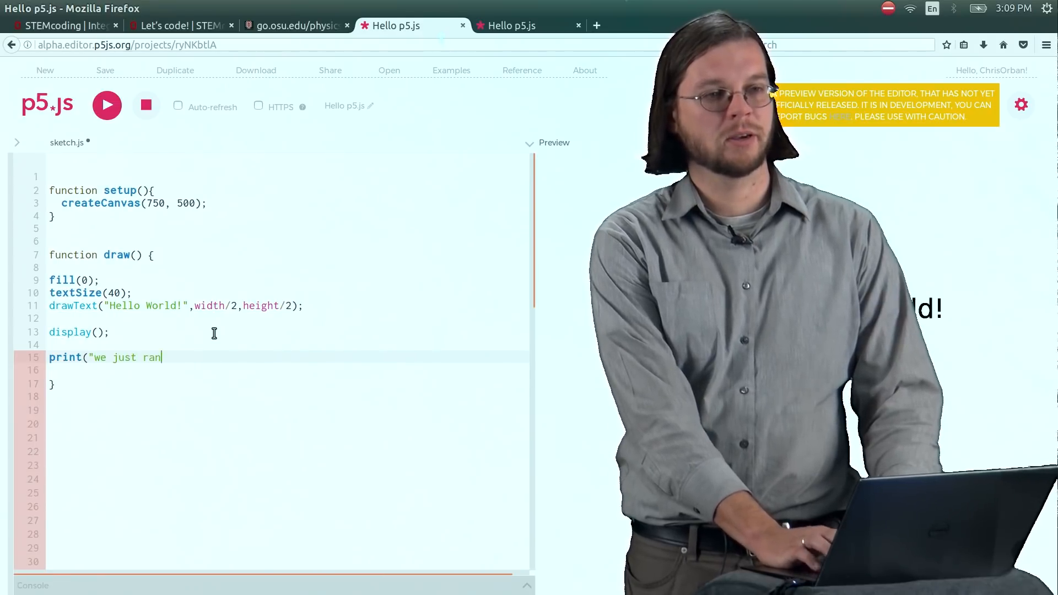
{"action": "type", "text": "the draw function"}
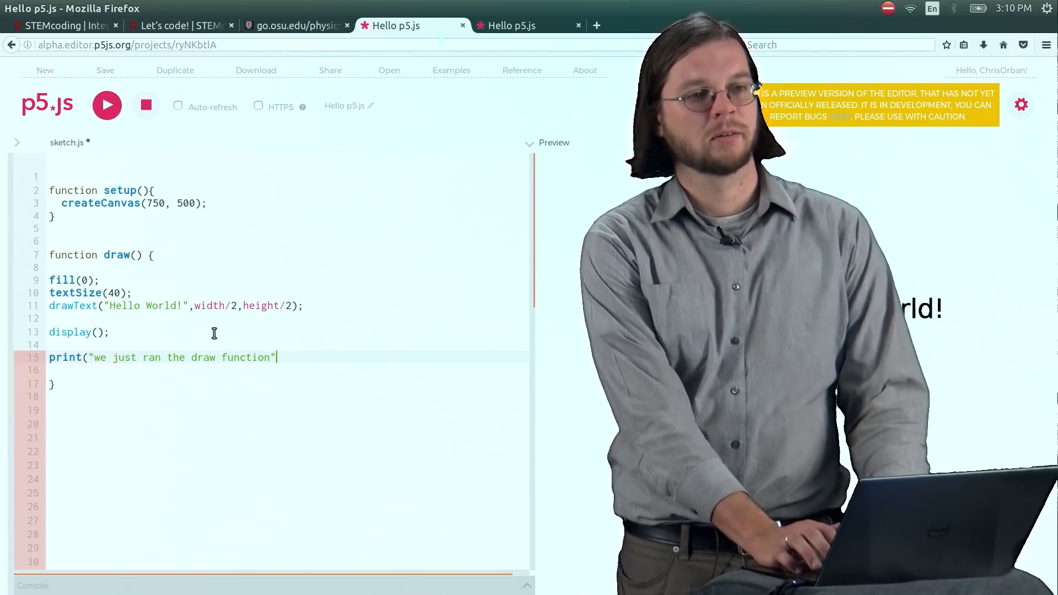
{"action": "type", "text": ");"}
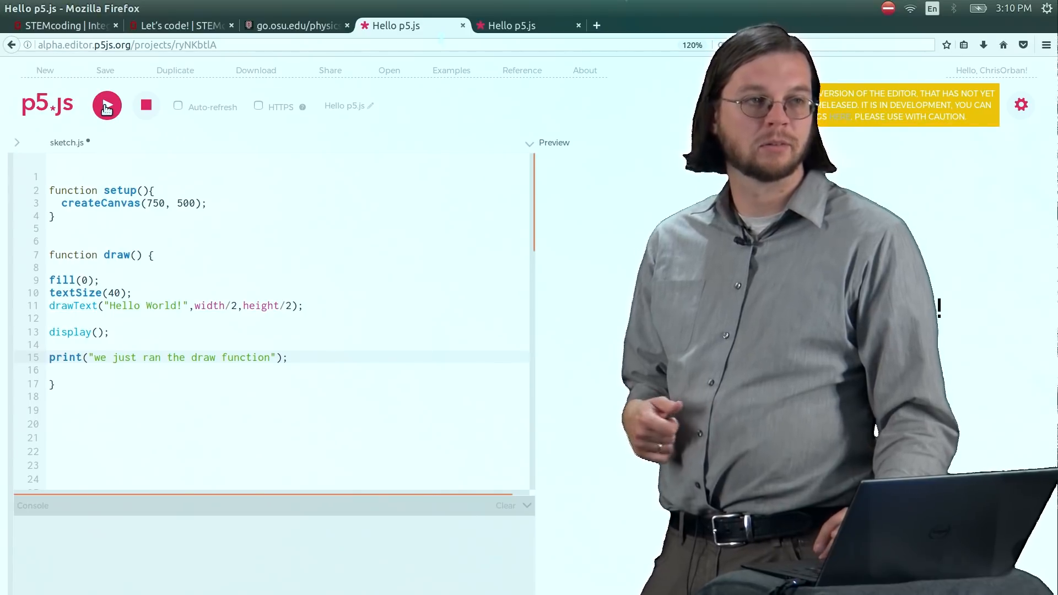
- Run the sketch to log repeated 'we just ran the draw function' messages, then stop it
{"action": "left_click", "coordinate": [106, 106]}
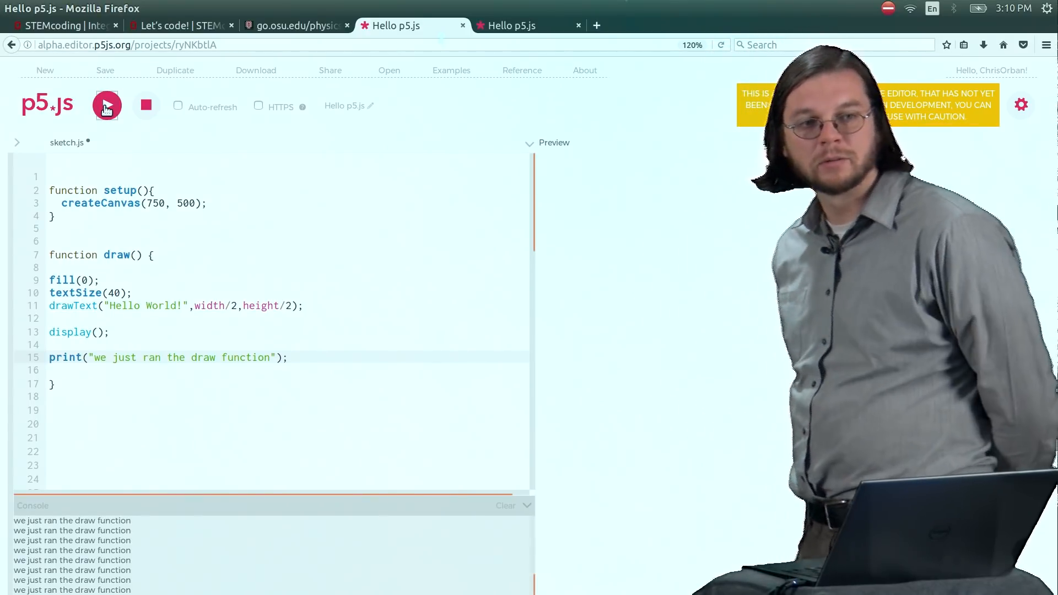
{"action": "left_click", "coordinate": [106, 106]}
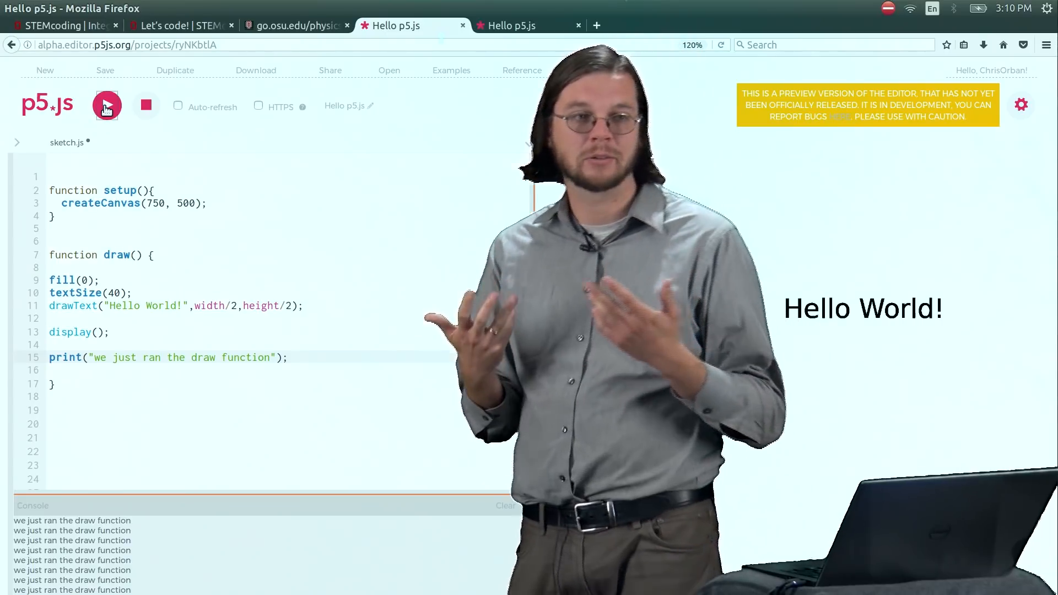
{"action": "left_click", "coordinate": [145, 106]}
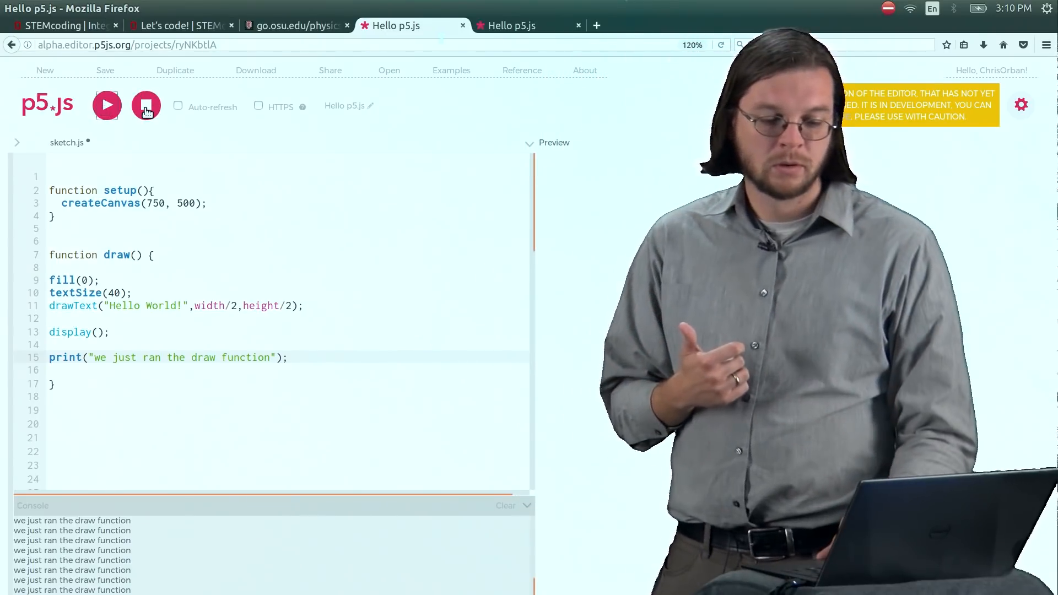
{"action": "left_click", "coordinate": [146, 106]}
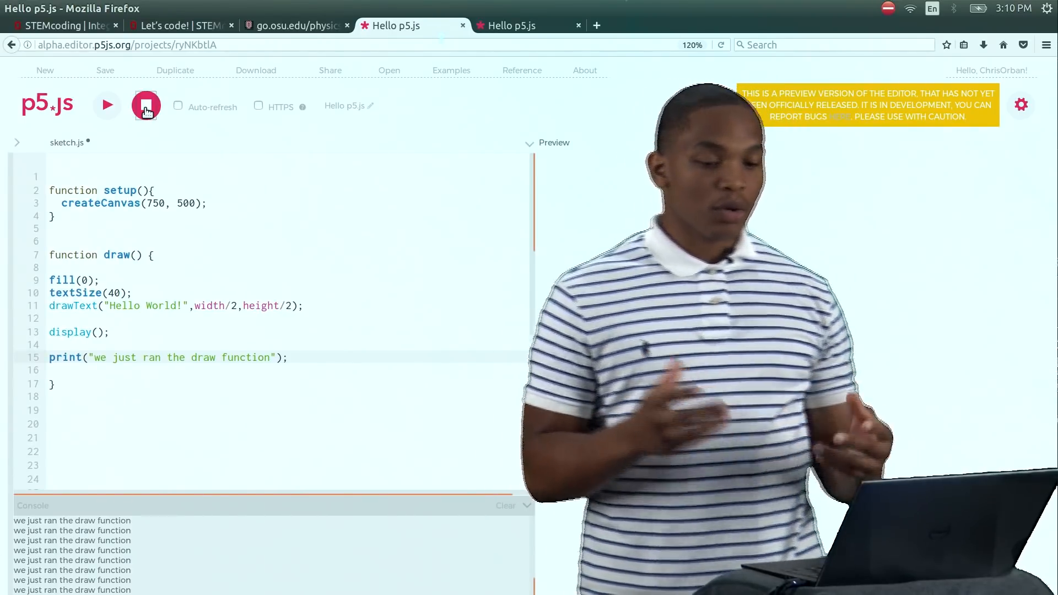
- Add the comment '// hep orban this rocks!' above function draw()
{"action": "left_click", "coordinate": [145, 106]}
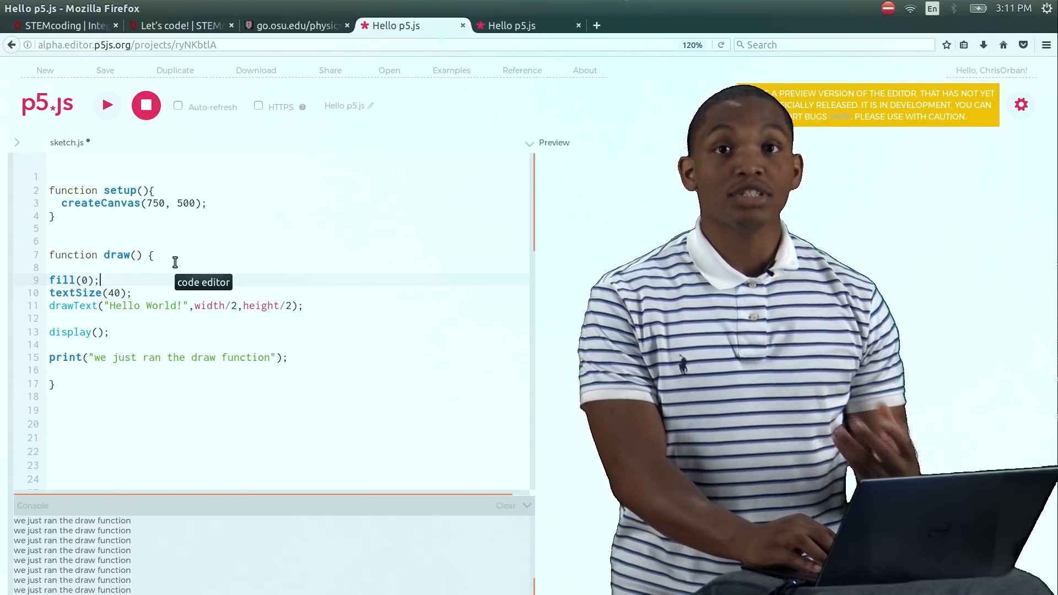
{"action": "mouse_move", "coordinate": [164, 239]}
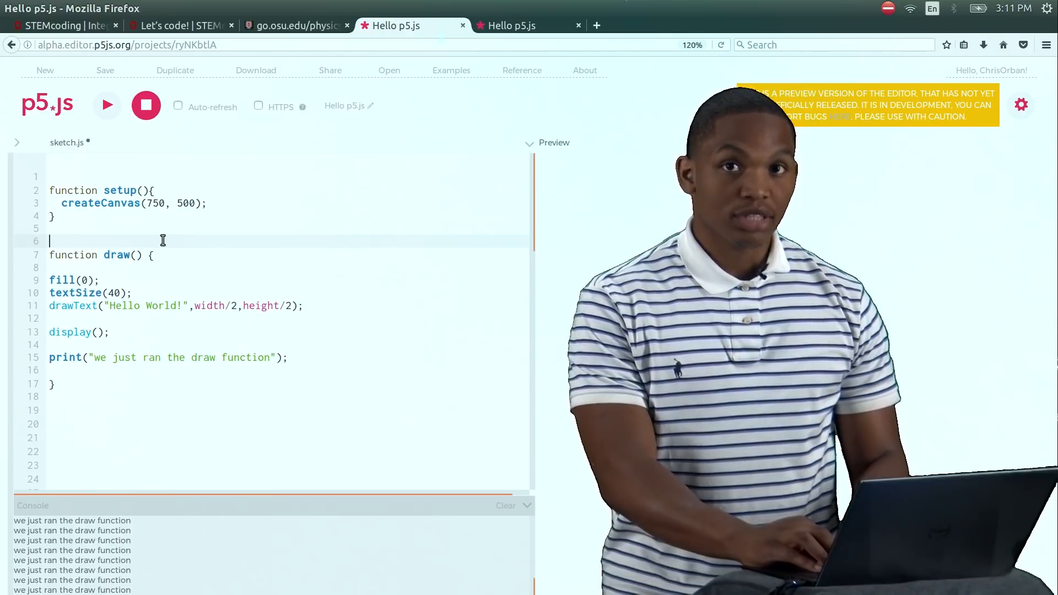
{"action": "type", "text": "//"}
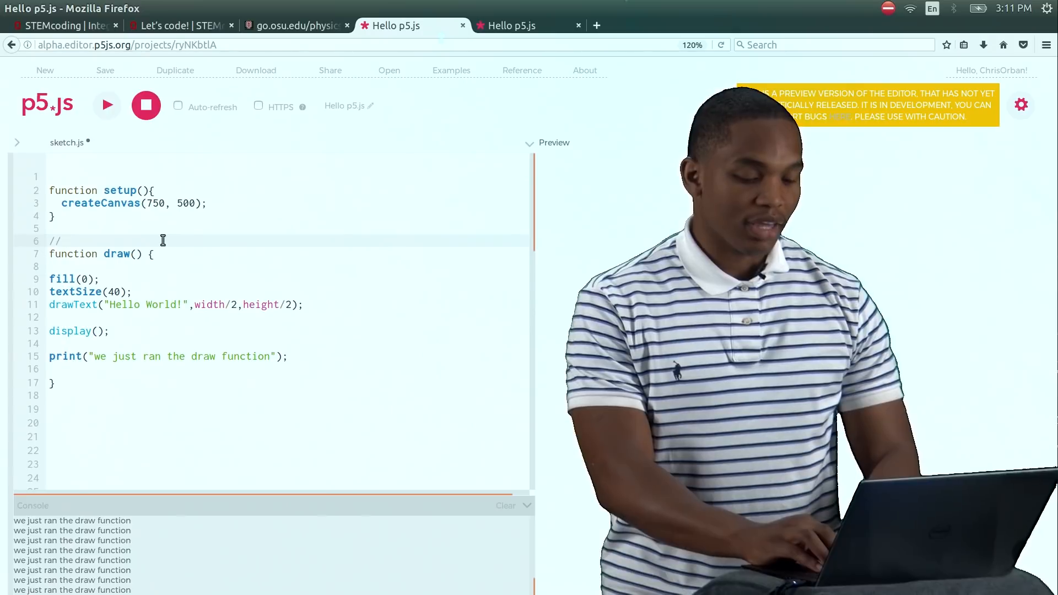
{"action": "type", "text": "hep orban this rock"}
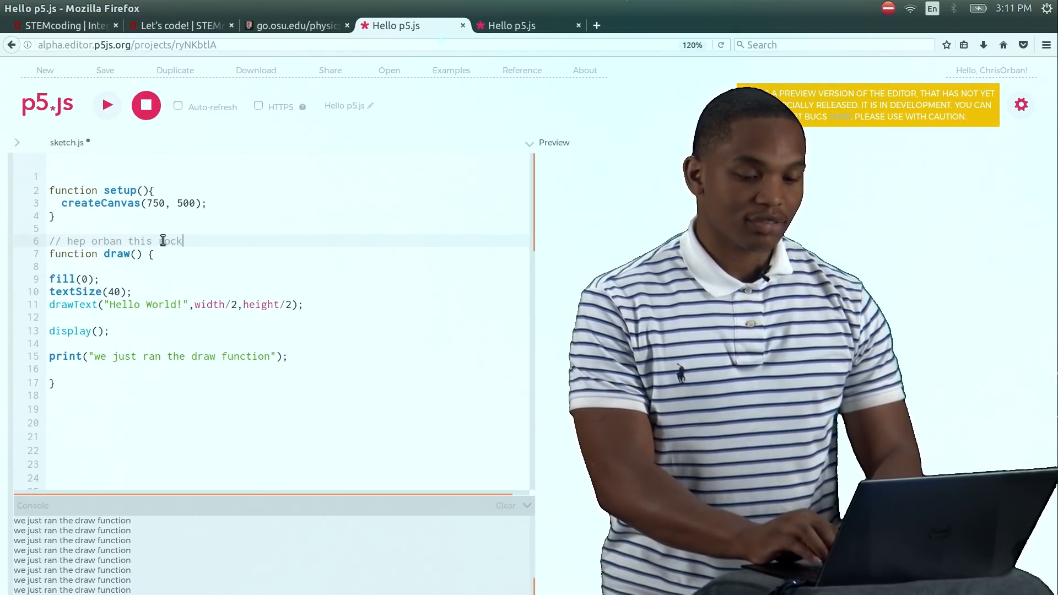
{"action": "type", "text": "s!"}
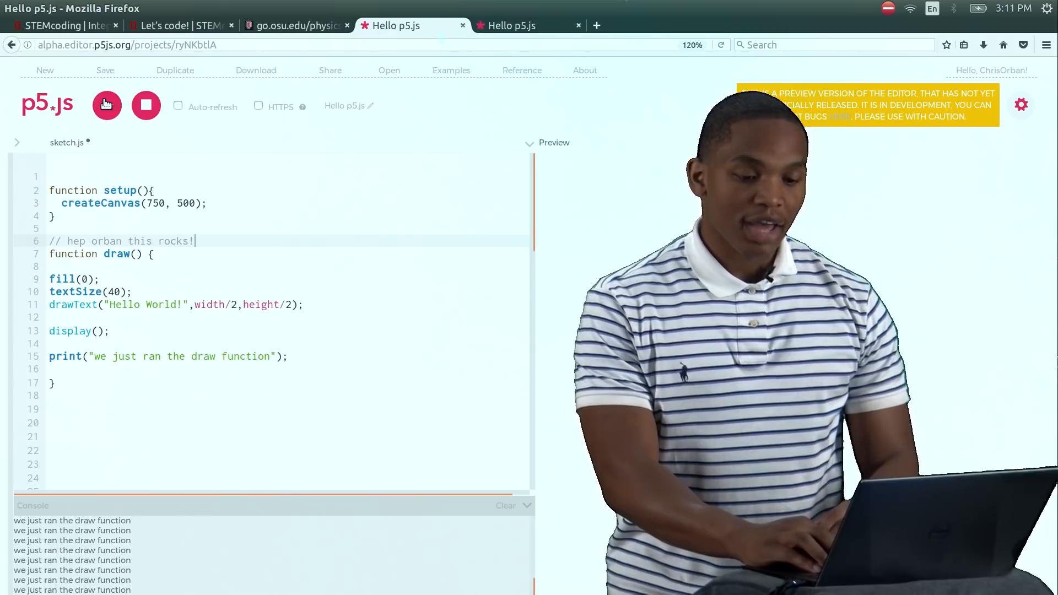
- Run the sketch with the new comment line in place
{"action": "left_click", "coordinate": [106, 105]}
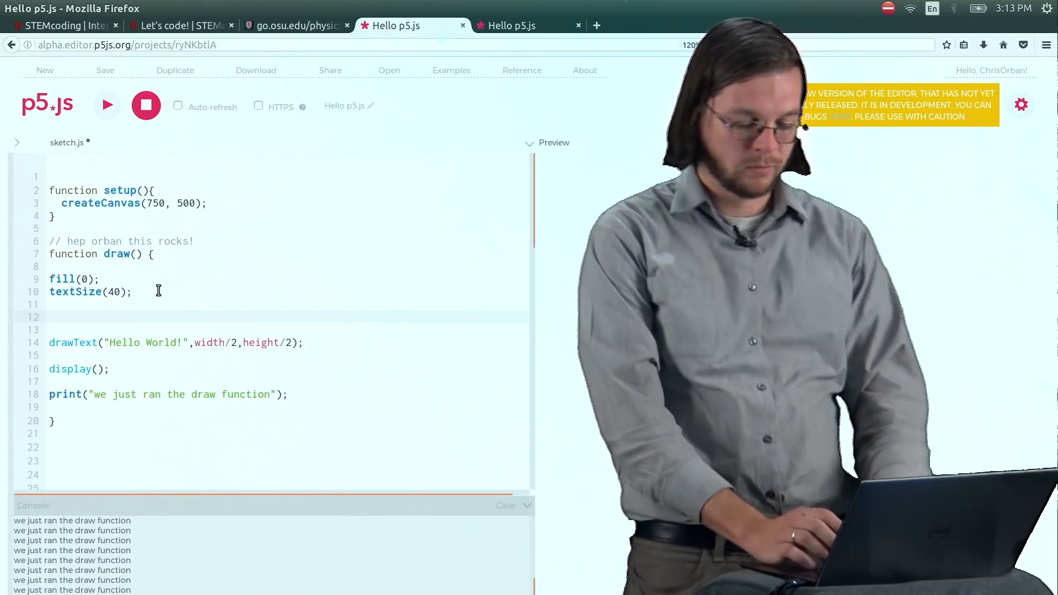
- Define x_hello = width/2; and y_hello = height/2; on new lines in draw
{"action": "type", "text": "x_hello ="}
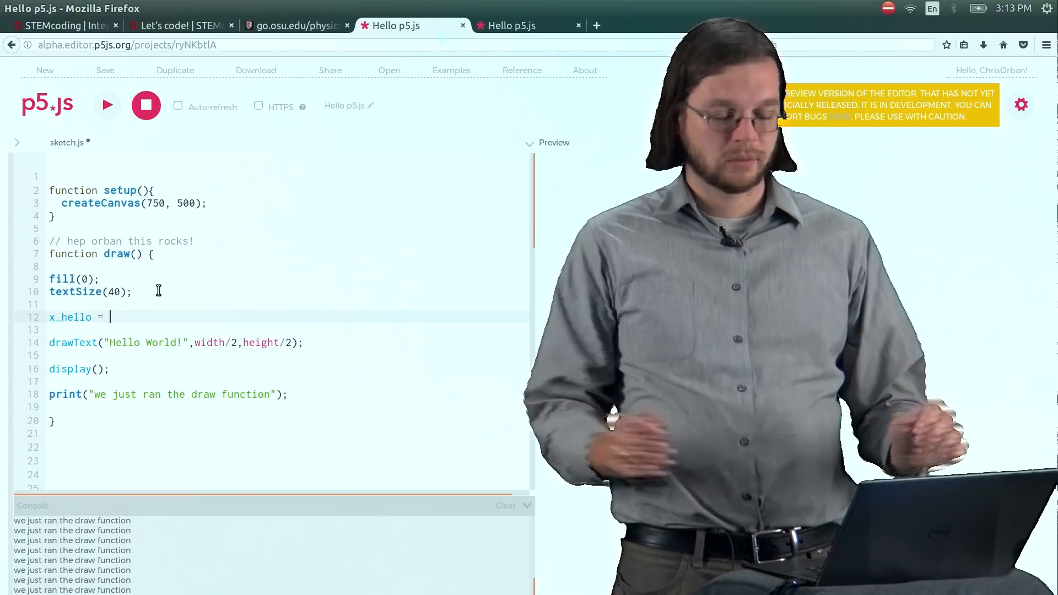
{"action": "type", "text": "wi"}
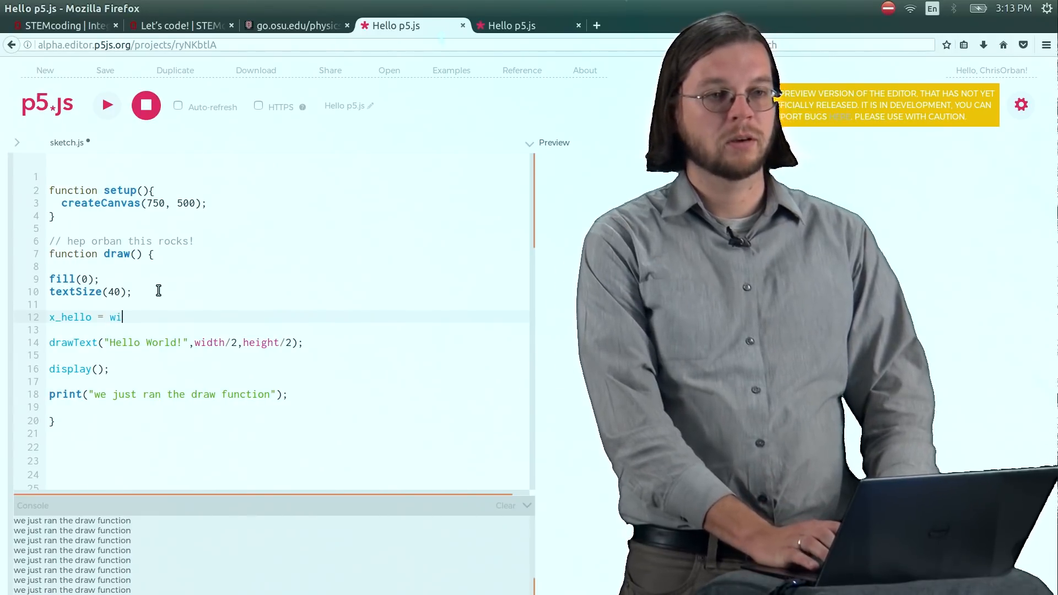
{"action": "type", "text": "dth/2;"}
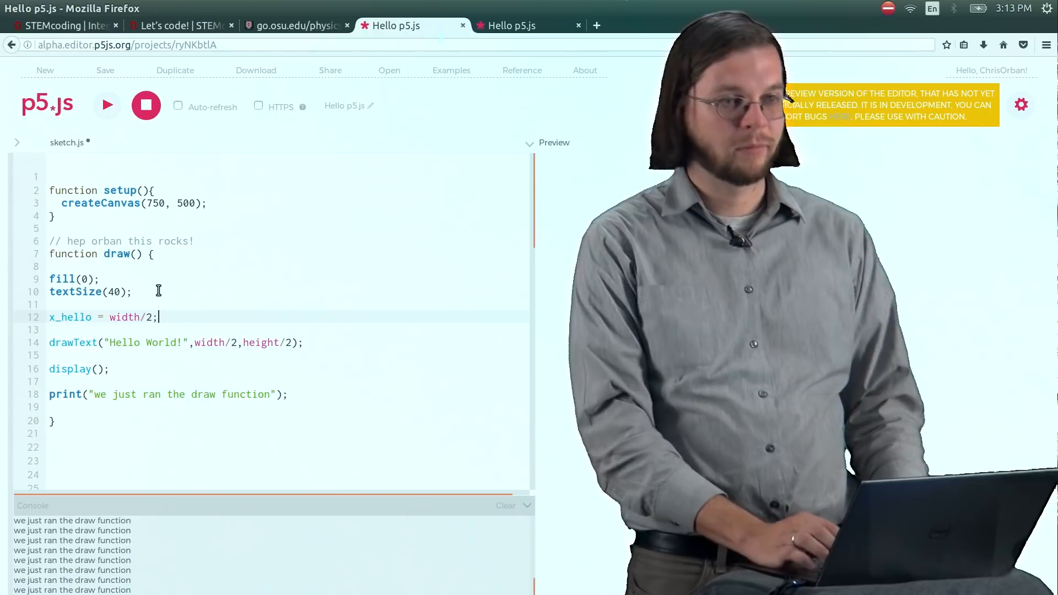
{"action": "key", "text": "Return"}
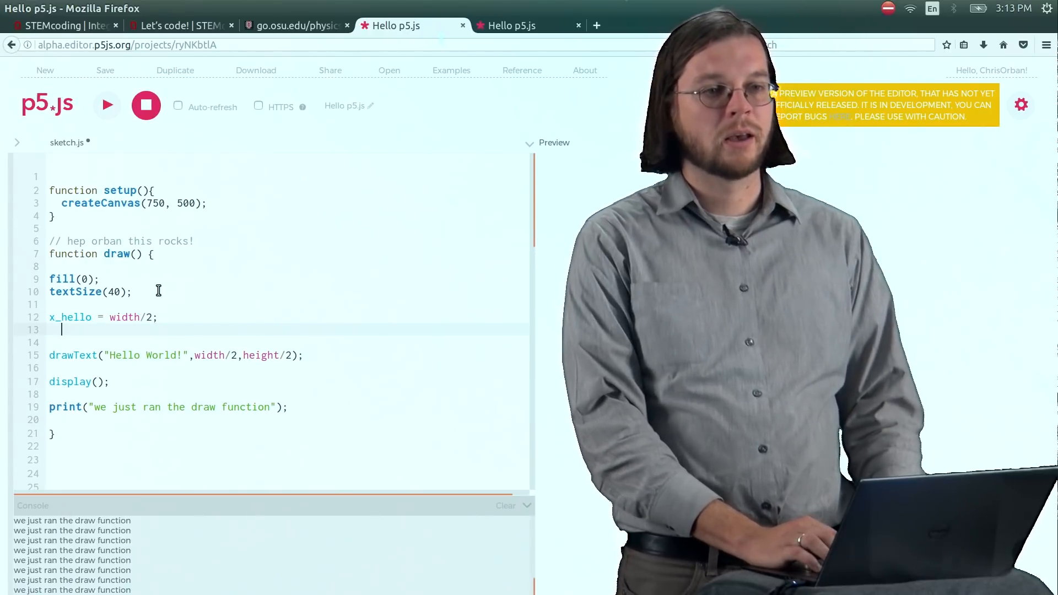
{"action": "type", "text": "y"}
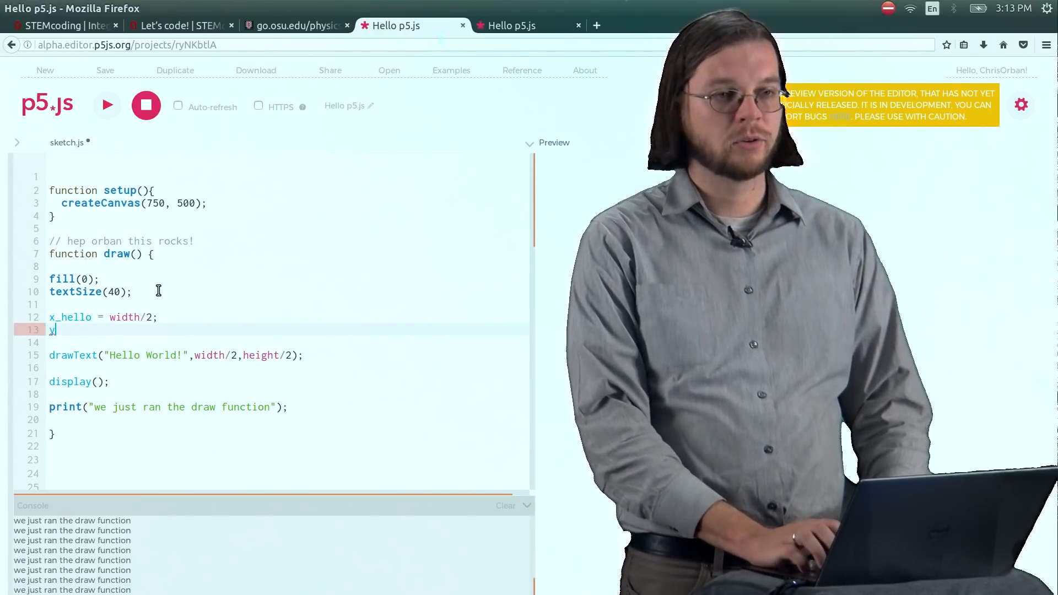
{"action": "type", "text": "_hello"}
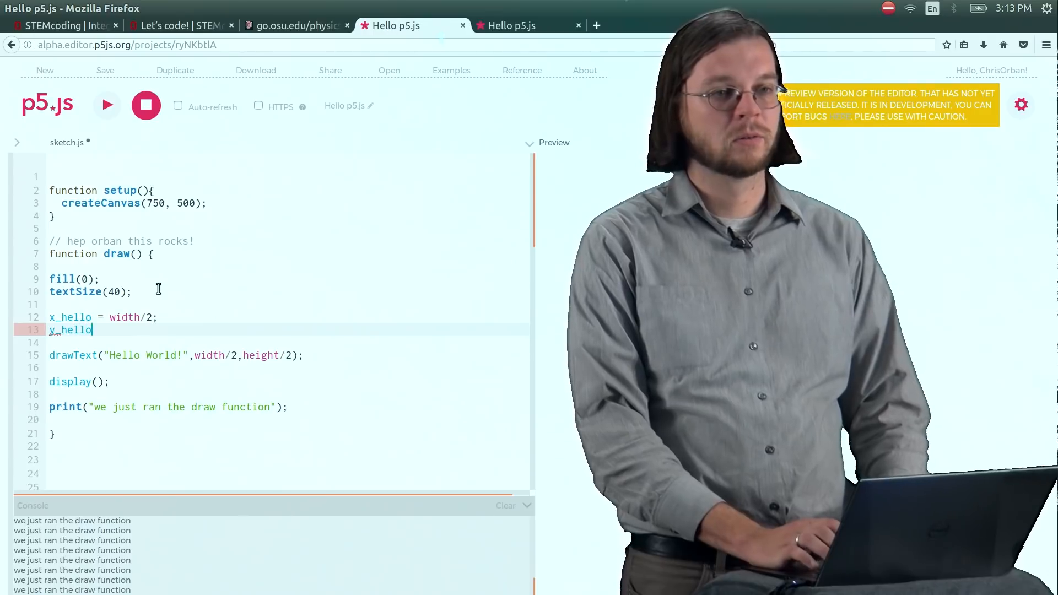
{"action": "type", "text": "= heig"}
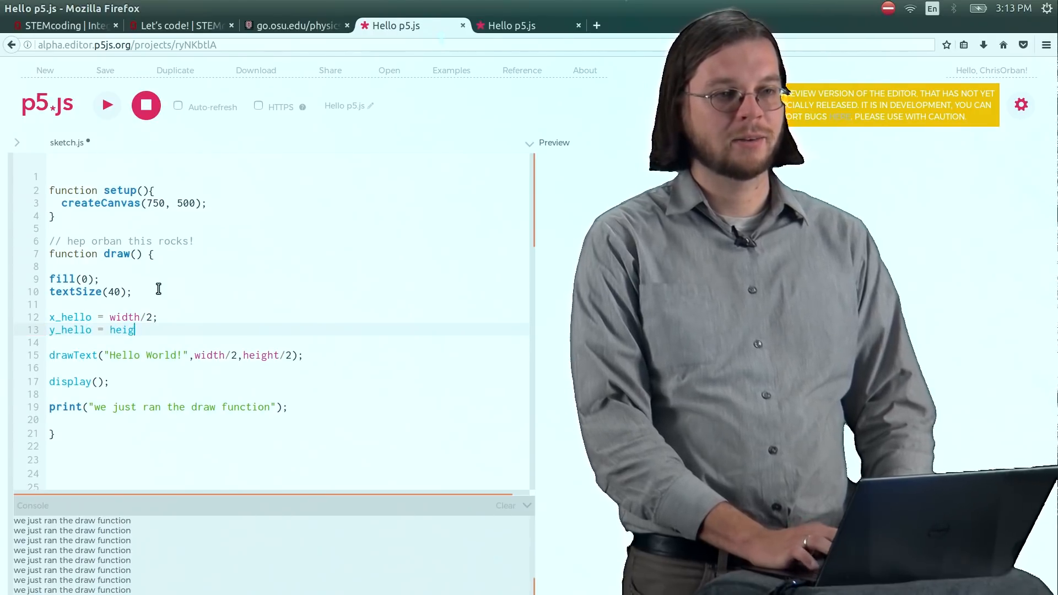
{"action": "type", "text": "ht/2;"}
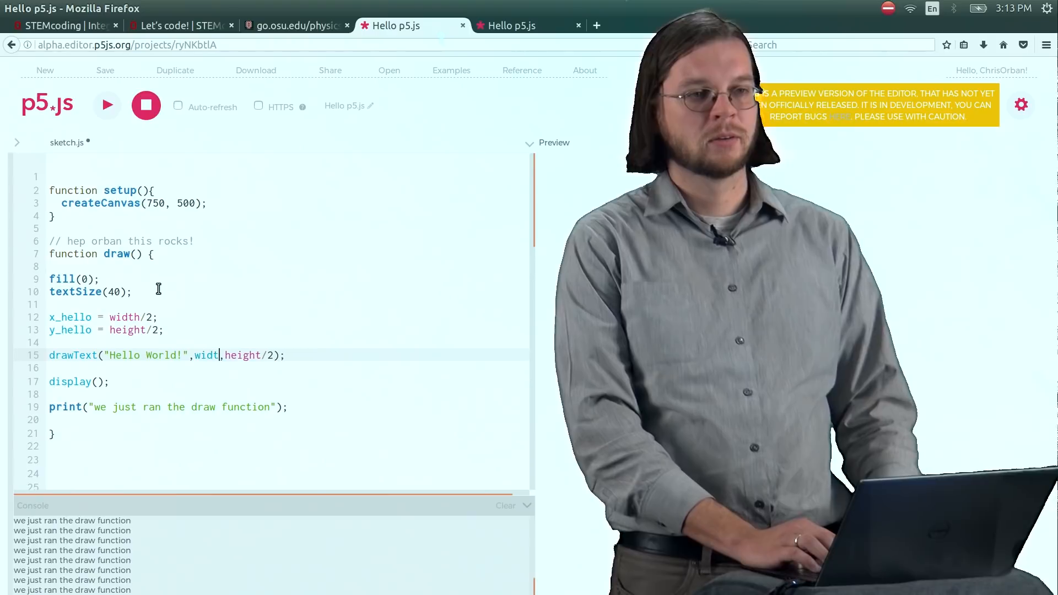
- Replace drawText's width/2 and height/2 arguments with x_hello and y_hello
{"action": "key", "text": "BackSpace"}
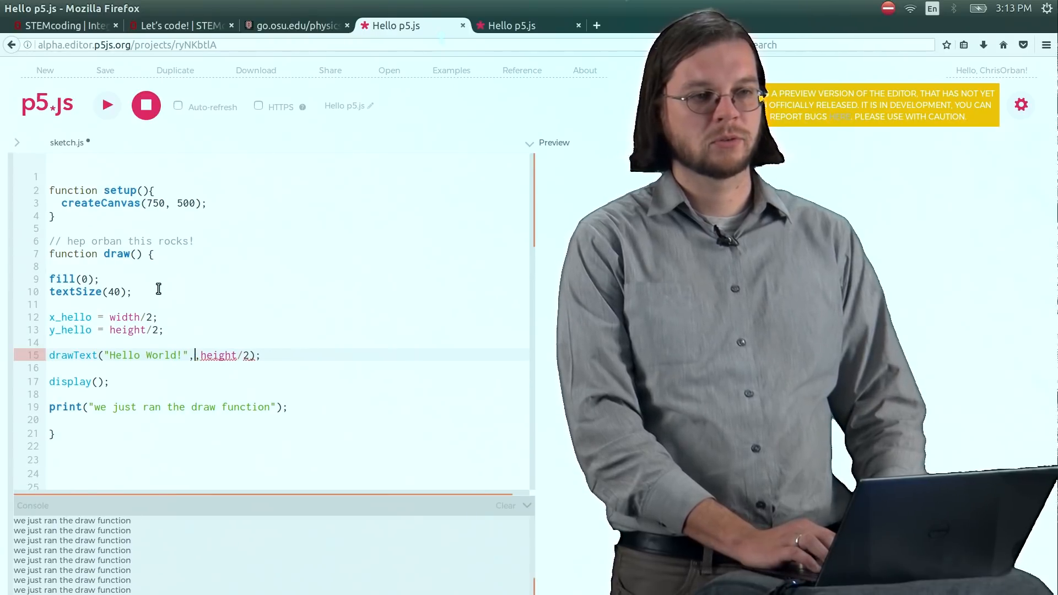
{"action": "type", "text": "x_hello"}
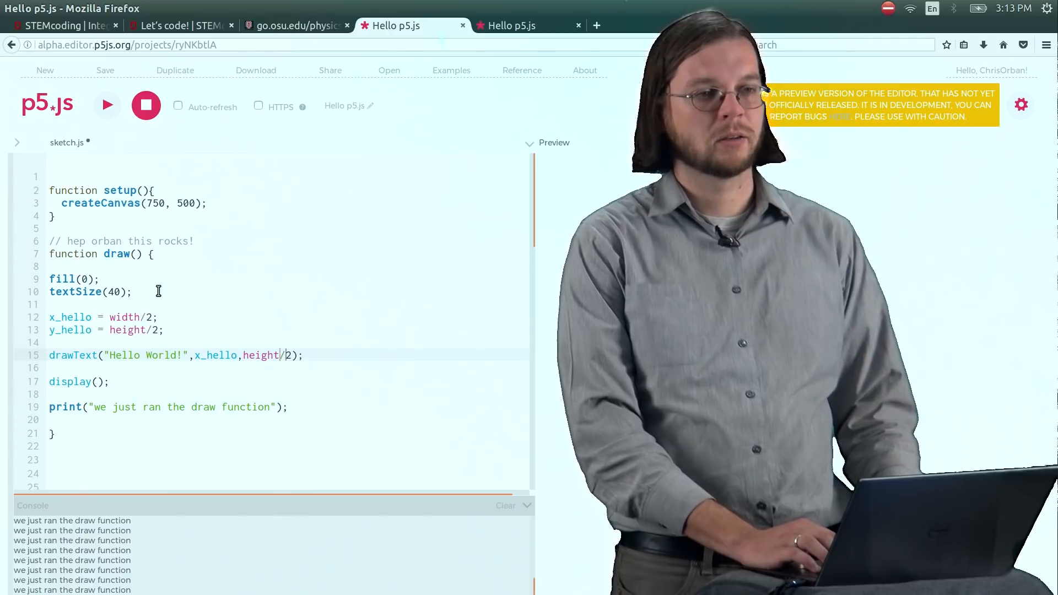
{"action": "key", "text": "Backspace"}
{"action": "type", "text": "y_"}
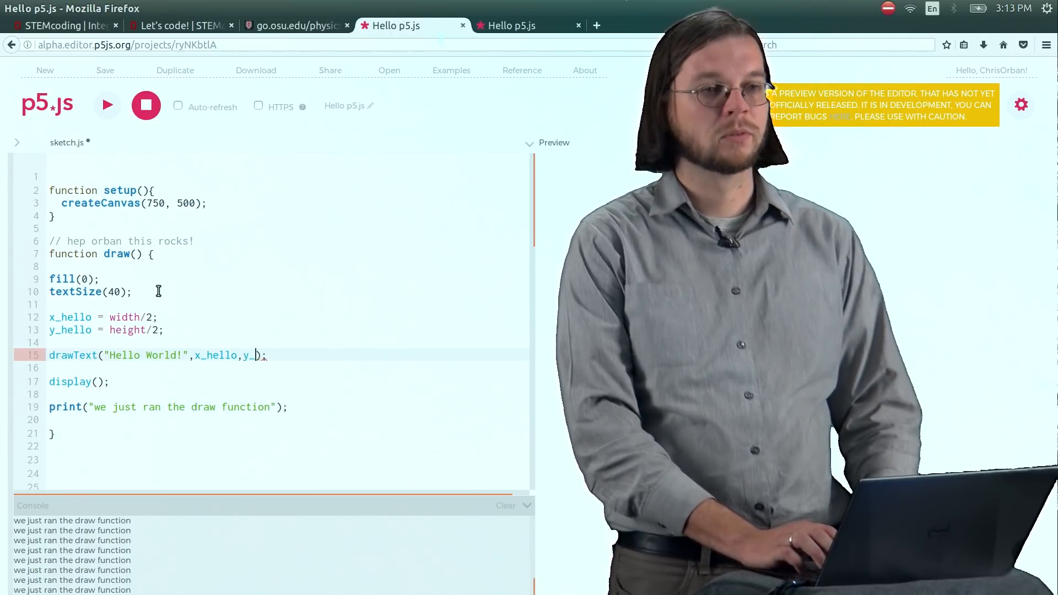
{"action": "type", "text": "hello"}
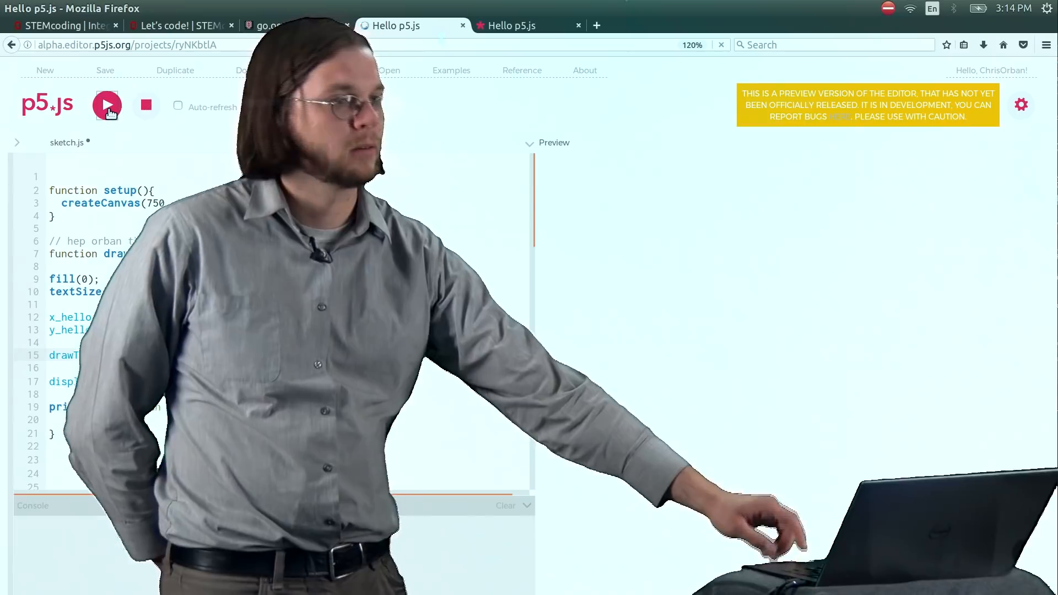
- Run the sketch that draws Hello World at x_hello, y_hello
{"action": "left_click", "coordinate": [106, 105]}
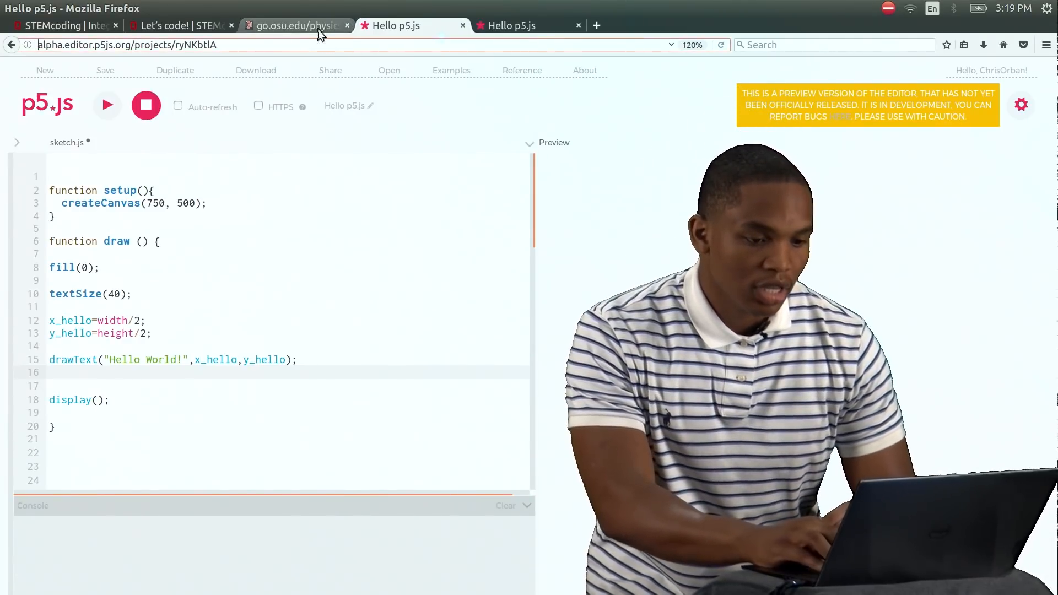
- Switch to the physics coding worksheet showing the Lesson #7 Arrow Keys example
{"action": "left_click", "coordinate": [295, 26]}
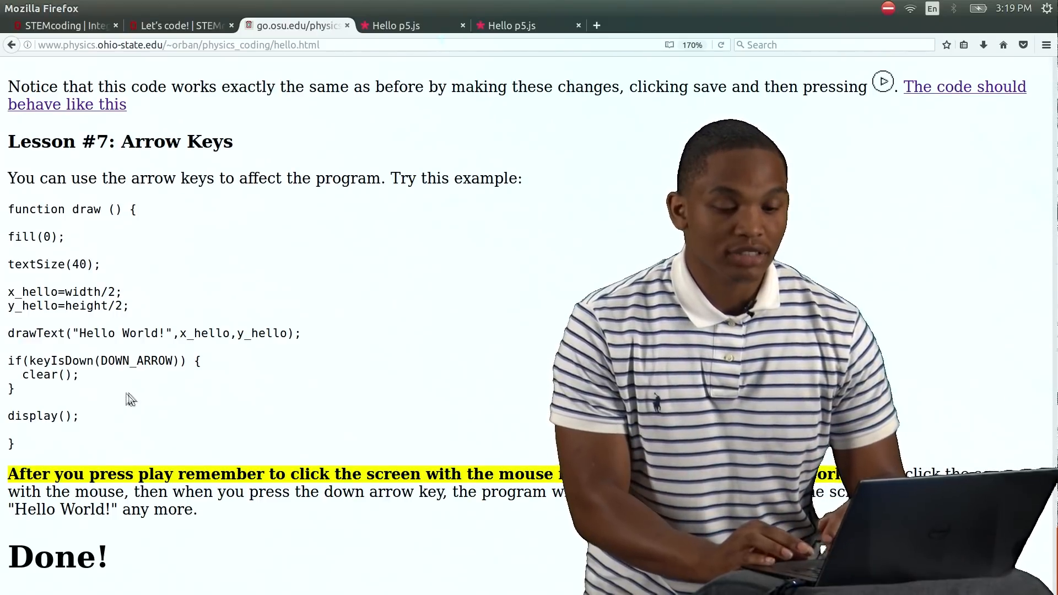
{"action": "mouse_move", "coordinate": [106, 400]}
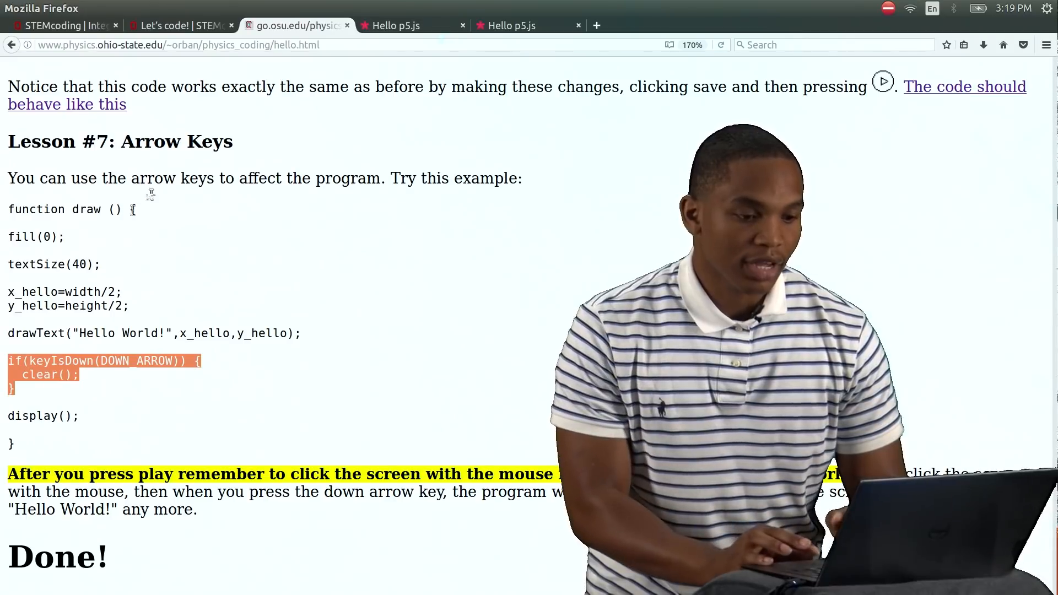
- Paste the if(keyIsDown(DOWN_ARROW)) clear() block below drawText and run the sketch
{"action": "left_click", "coordinate": [396, 25]}
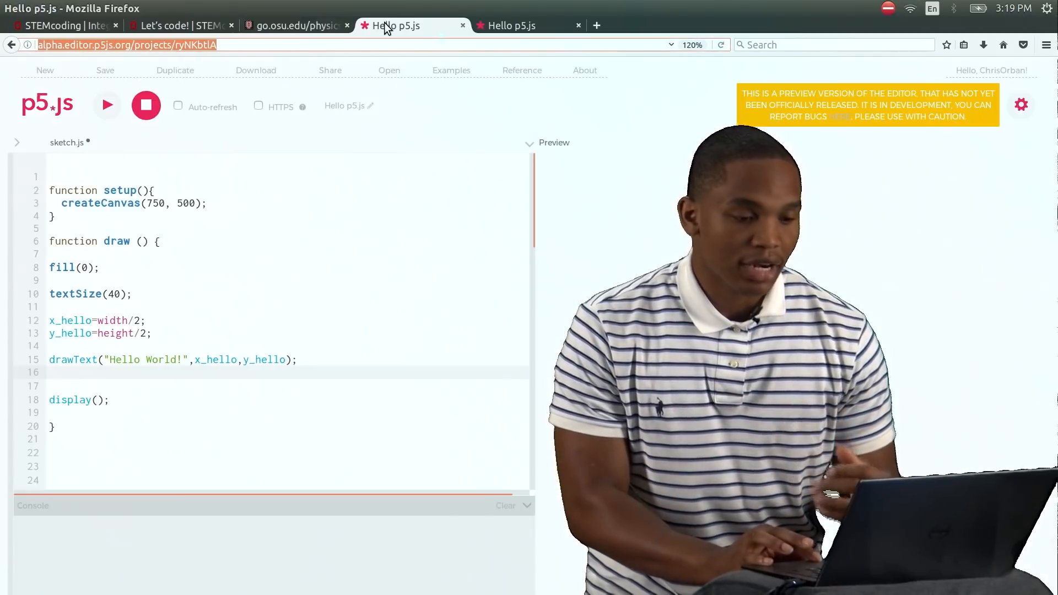
{"action": "left_click", "coordinate": [61, 372]}
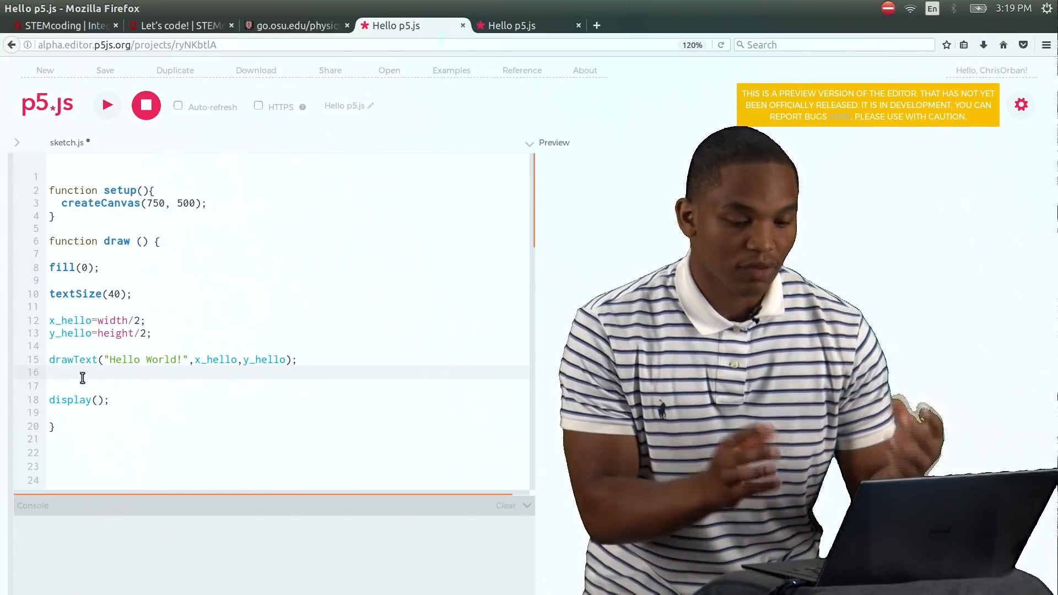
{"action": "key", "text": "Return"}
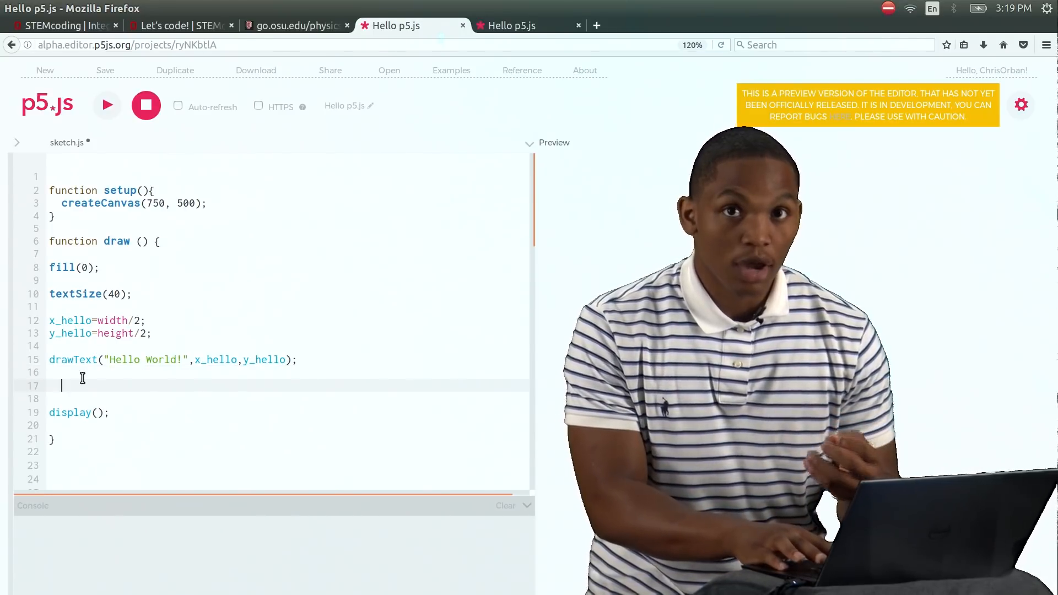
{"action": "type", "text": "if(keyIsDown(DOWN_ARROW)) {"}
{"action": "type", "text": "clear();"}
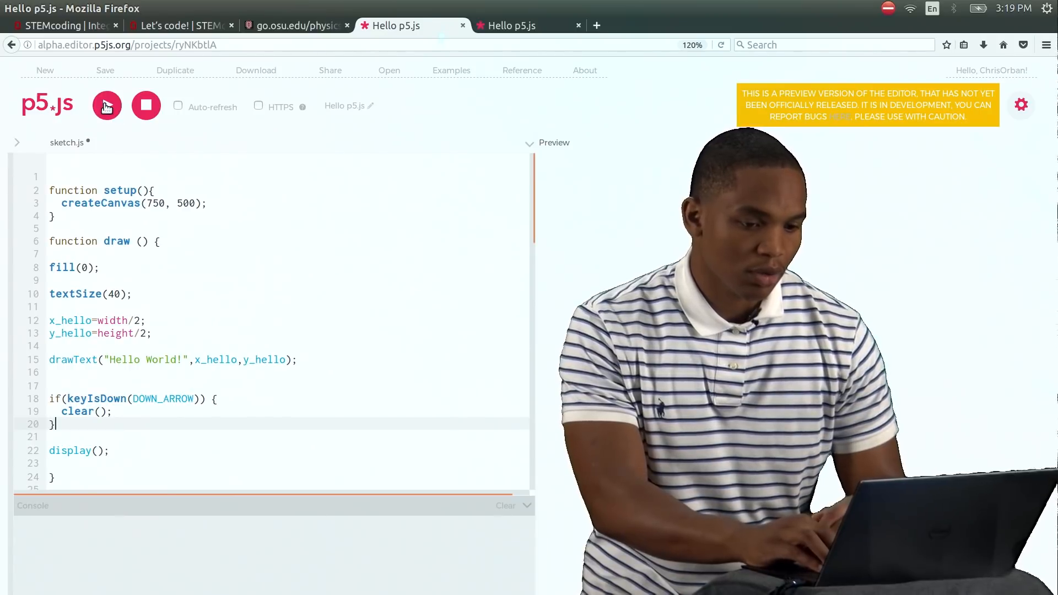
{"action": "left_click", "coordinate": [106, 105]}
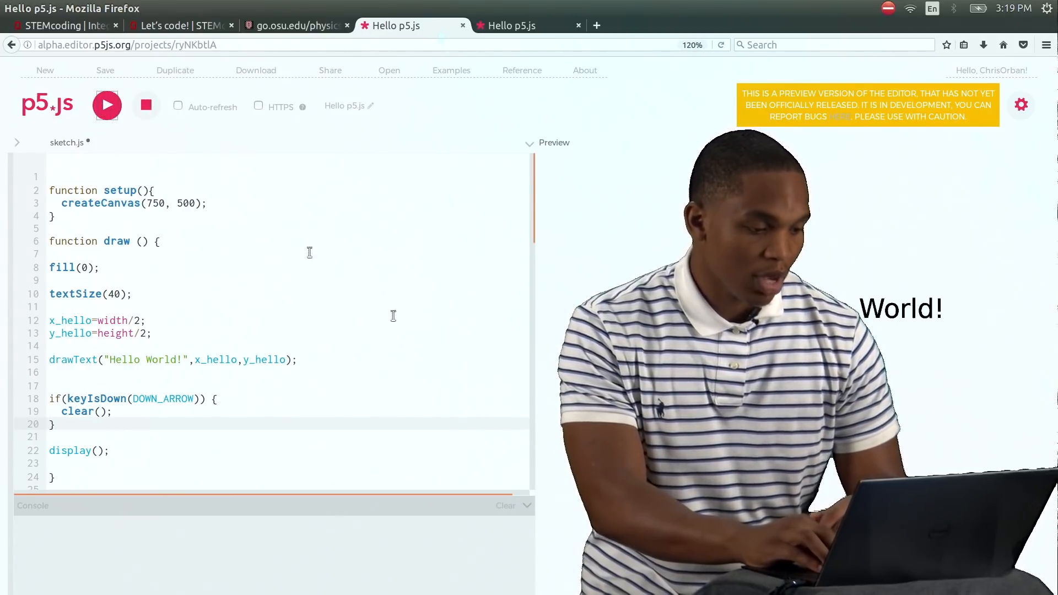